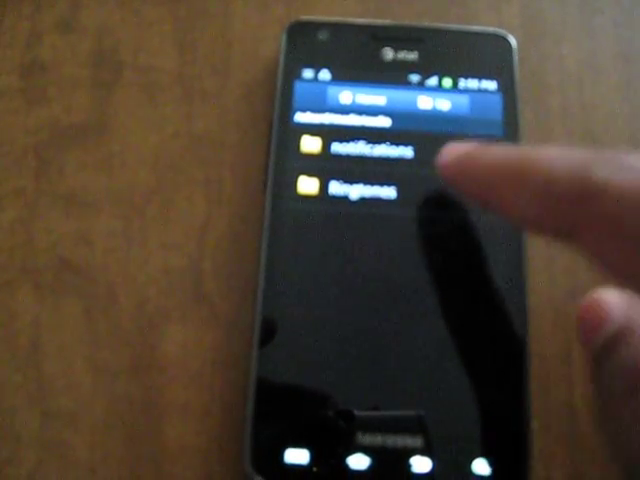
# From Settings, reach the Sound page where Phone ringtone can be chosen
pyautogui.click(364, 184)
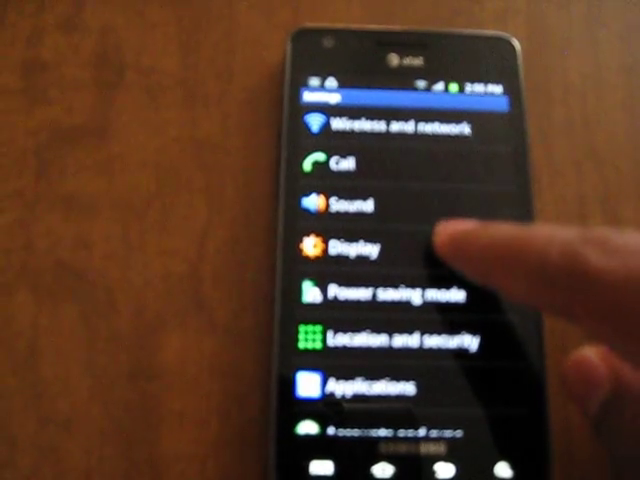
pyautogui.click(344, 204)
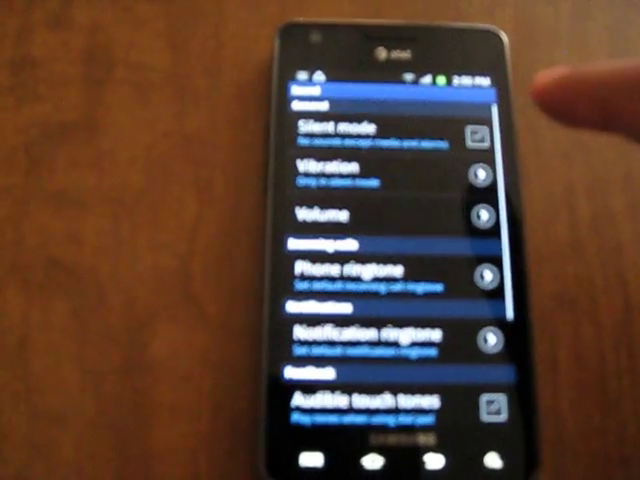